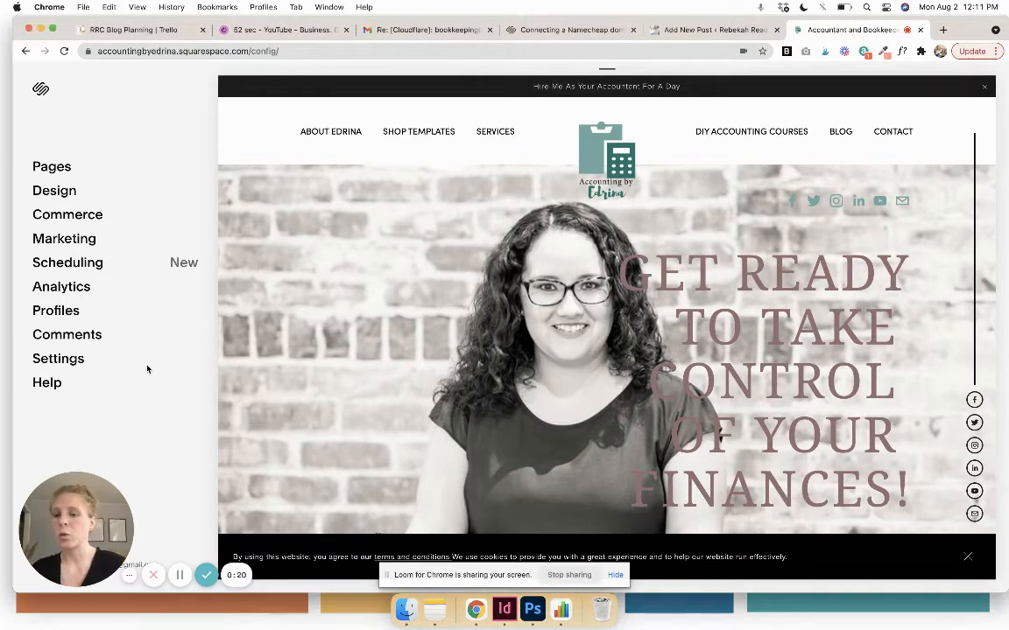
mouse_move(107, 376)
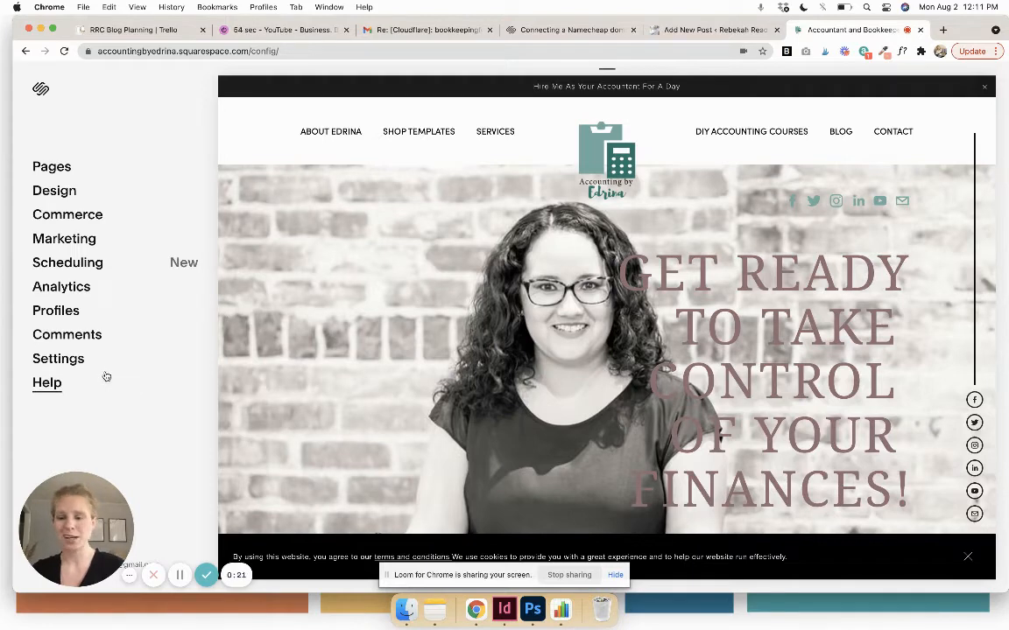
Open the site's Domains settings and choose to use a third-party domain
click(59, 357)
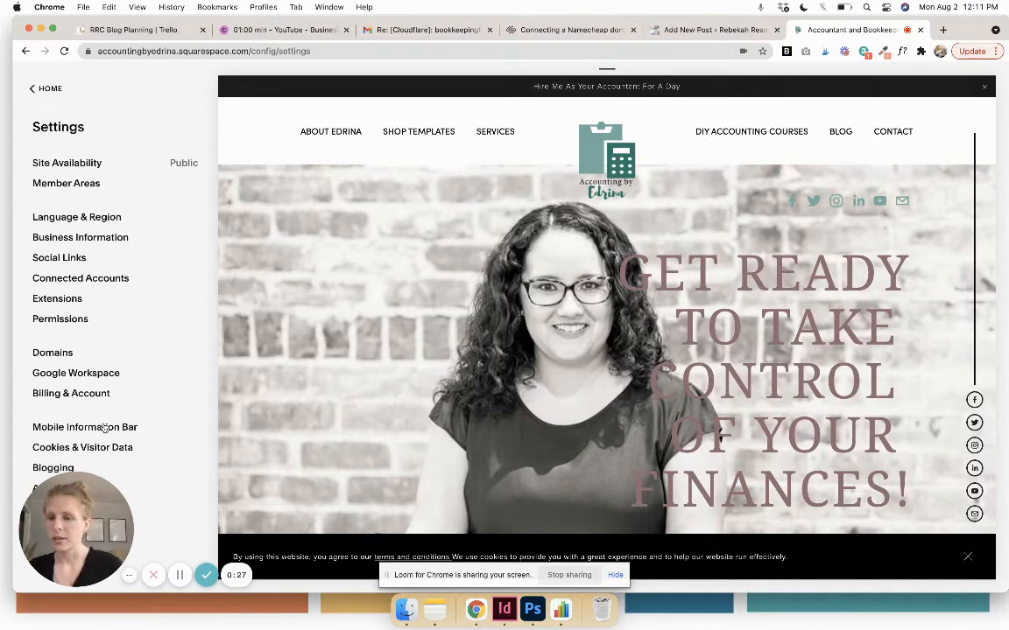
click(53, 352)
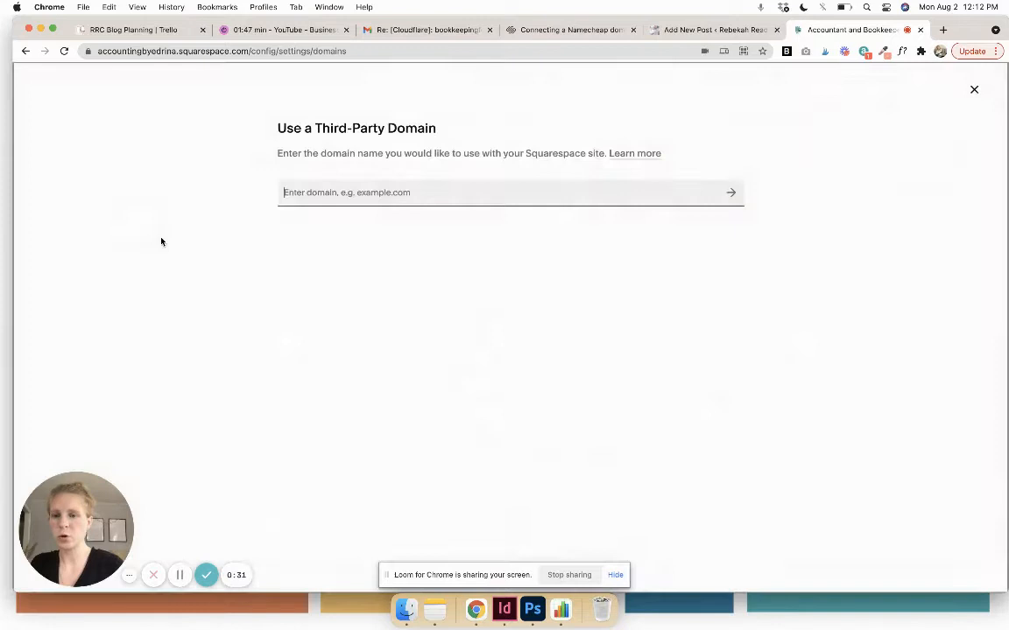
Enter bookkeepingfortheentrepreneur.com as the third-party domain and submit it
text(bookkeepingfortheentrepreneur.com)
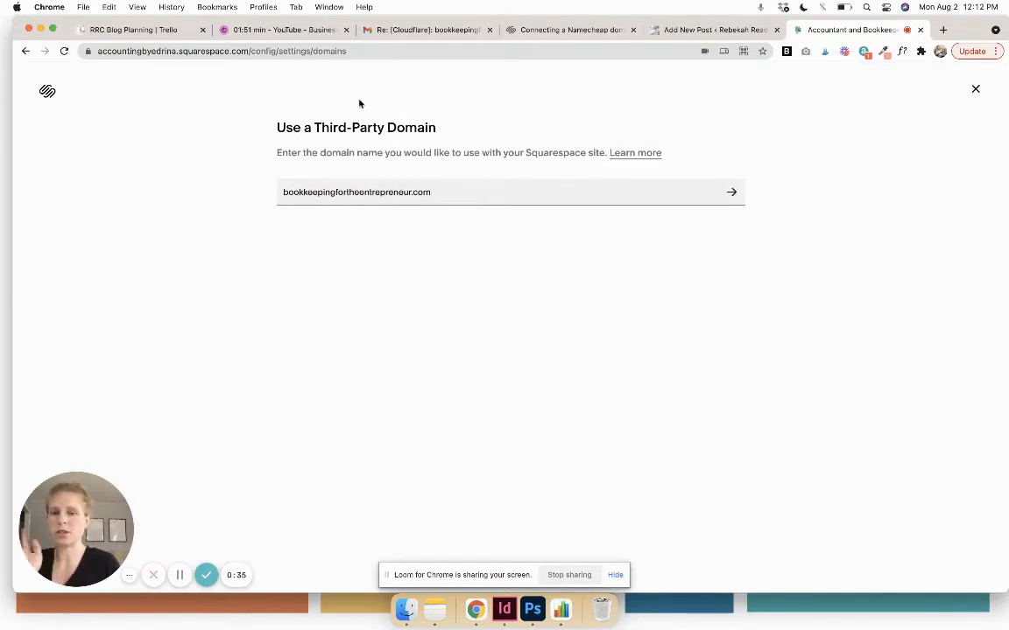
click(732, 191)
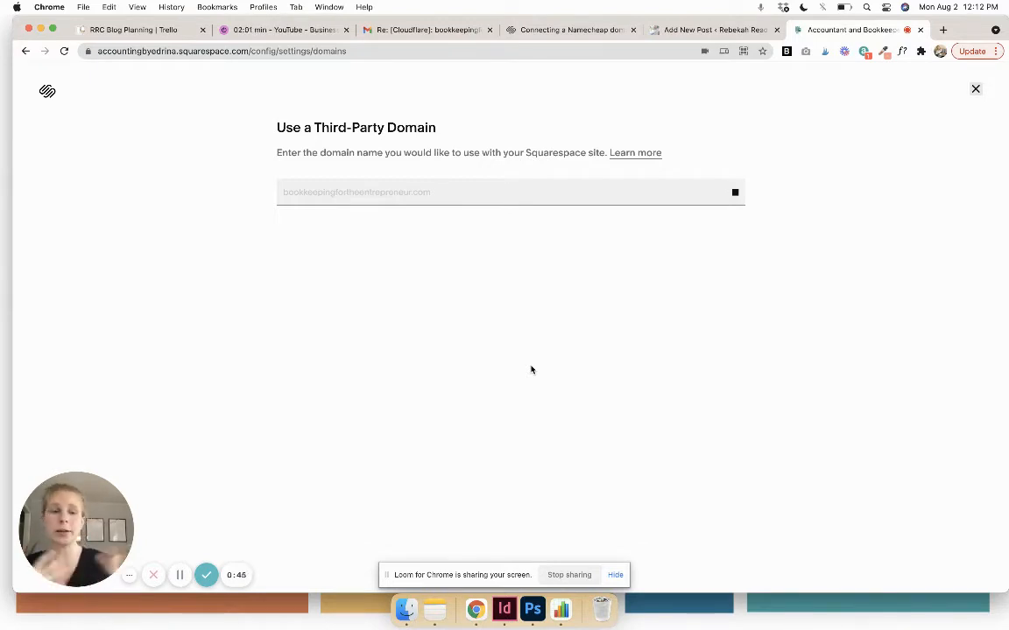
mouse_move(502, 370)
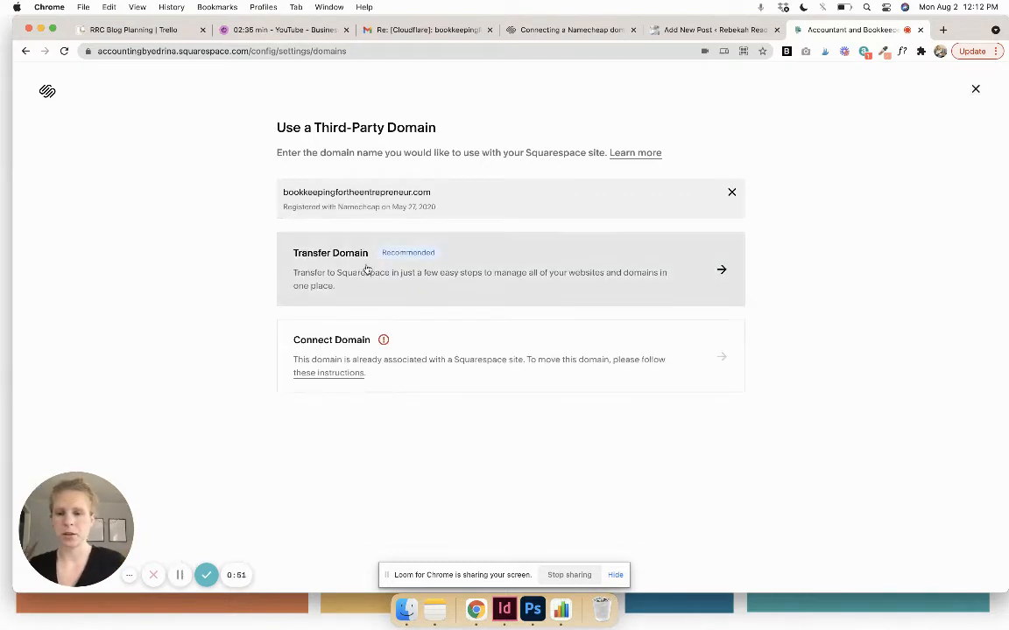
mouse_move(378, 259)
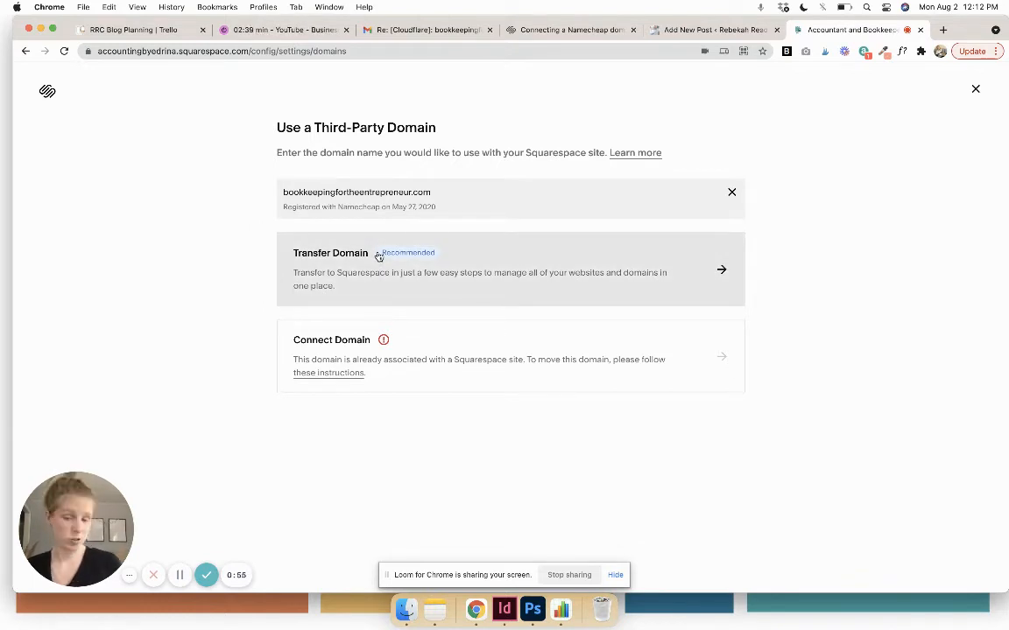
mouse_move(374, 407)
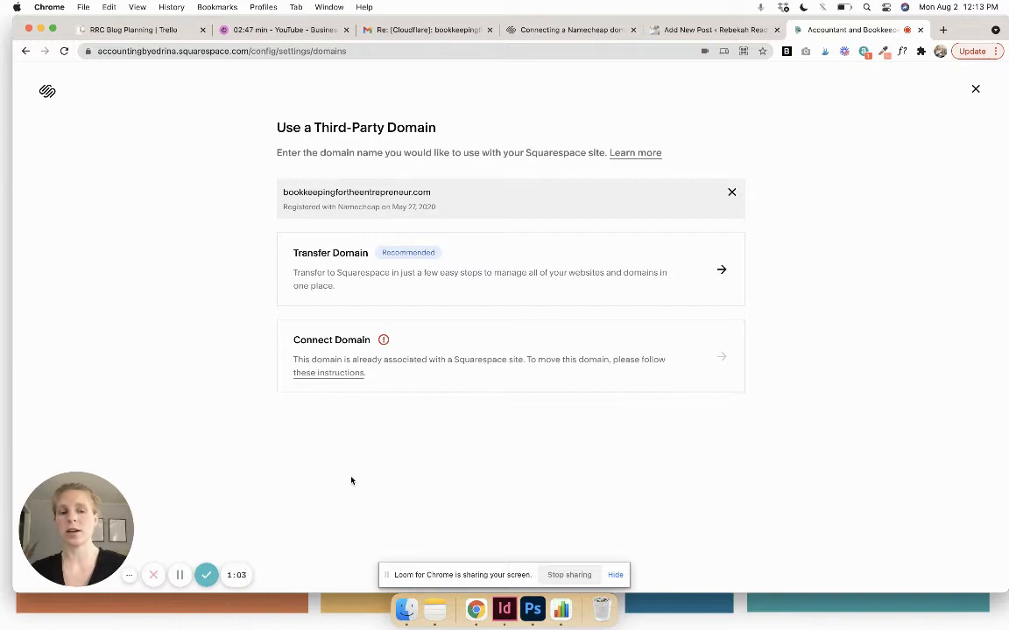
mouse_move(434, 241)
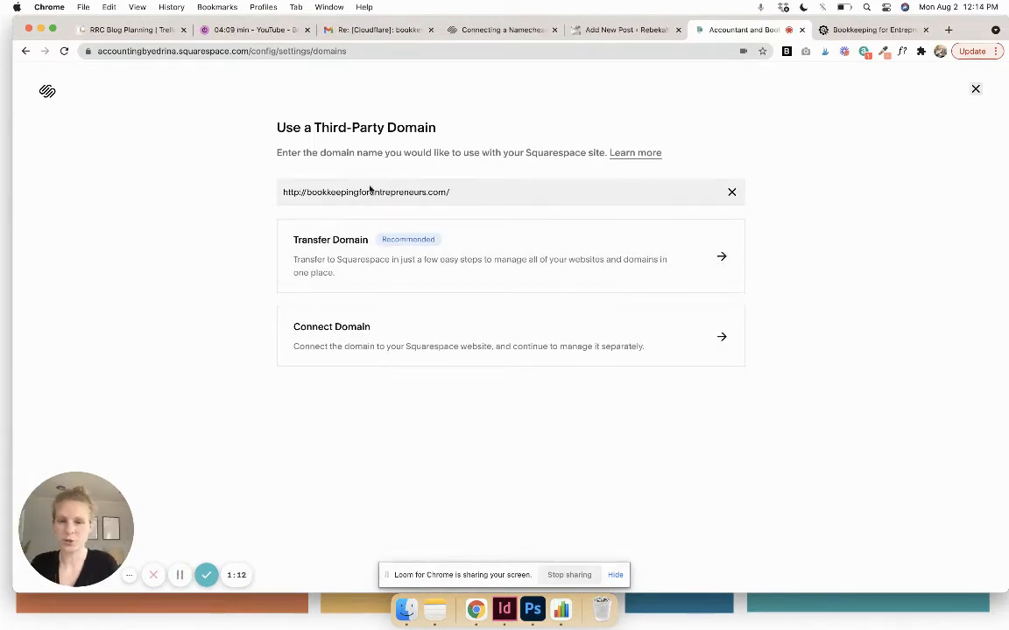
mouse_move(721, 338)
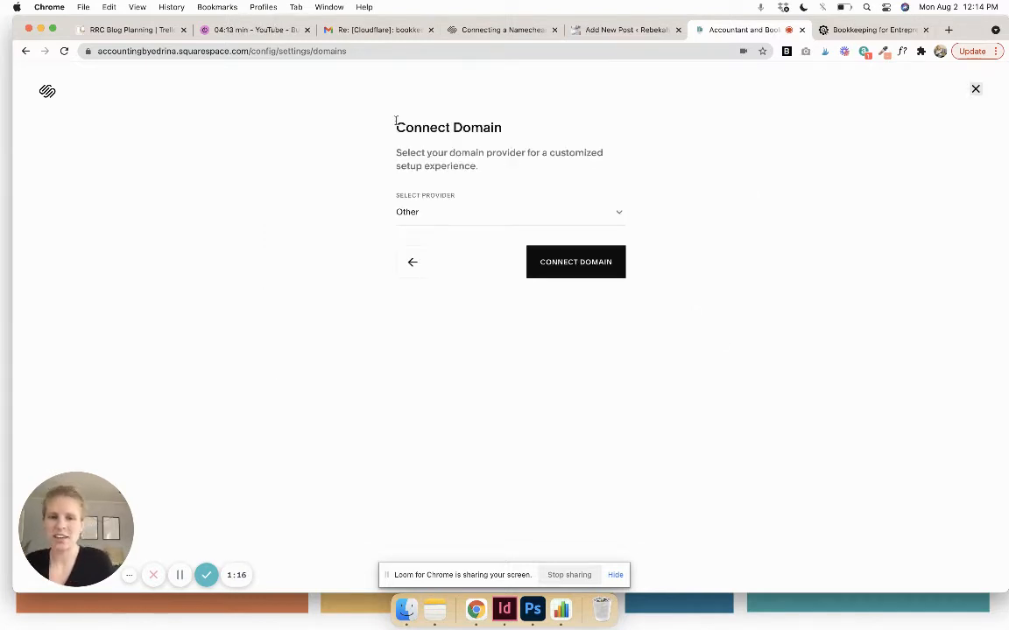
Connect the domain with Namecheap chosen as provider and continue past the in-progress notice
click(510, 212)
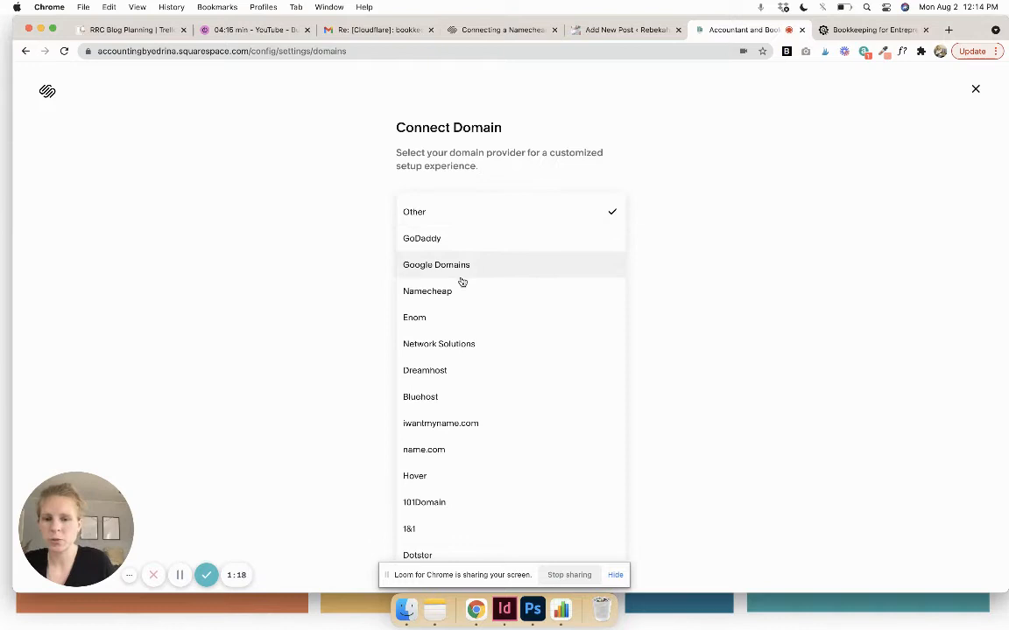
click(427, 291)
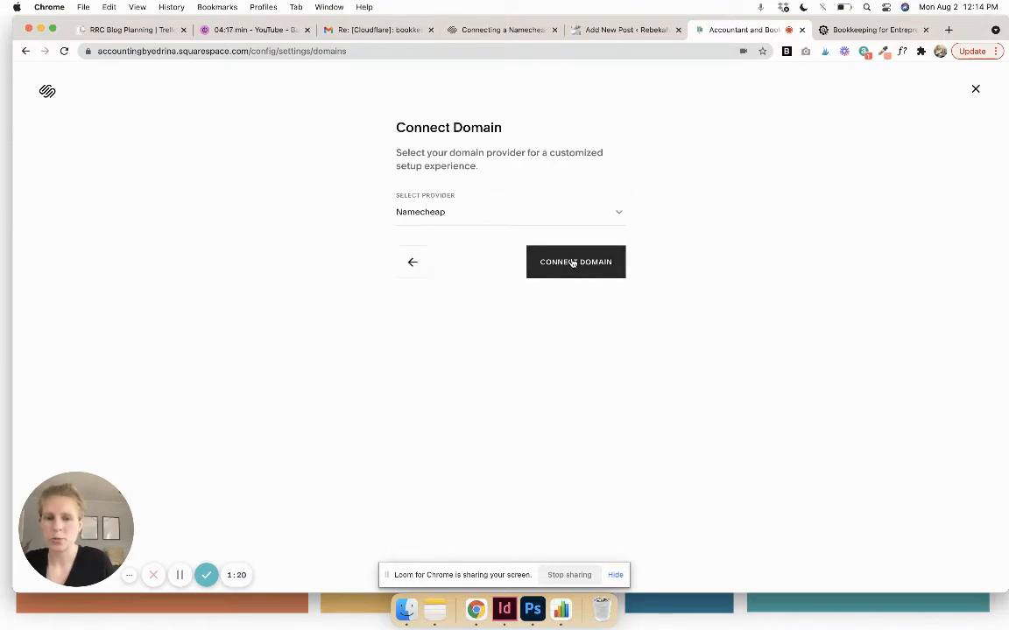
click(575, 262)
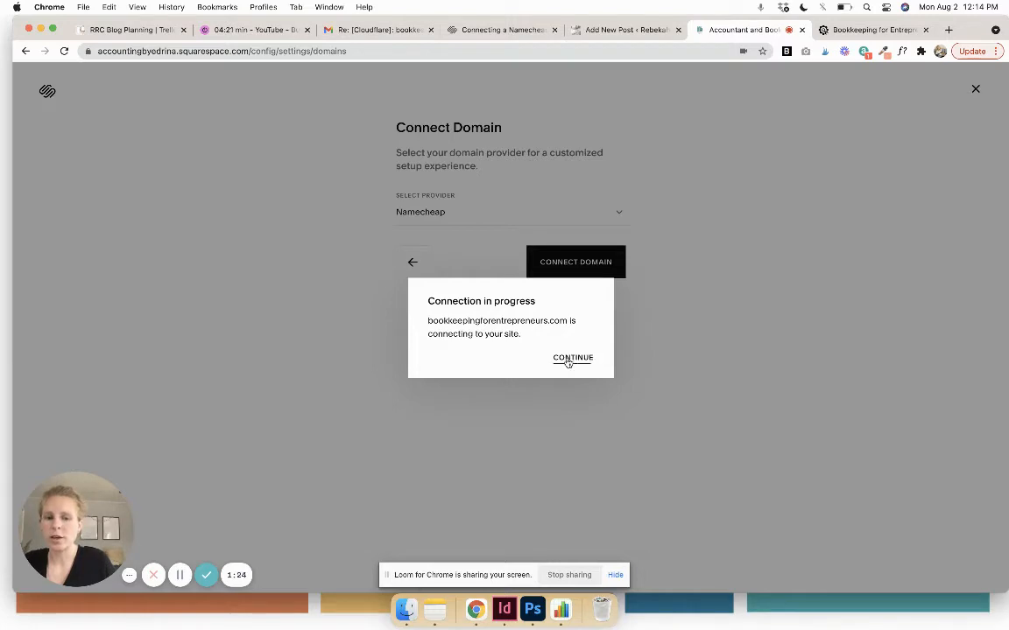
click(570, 357)
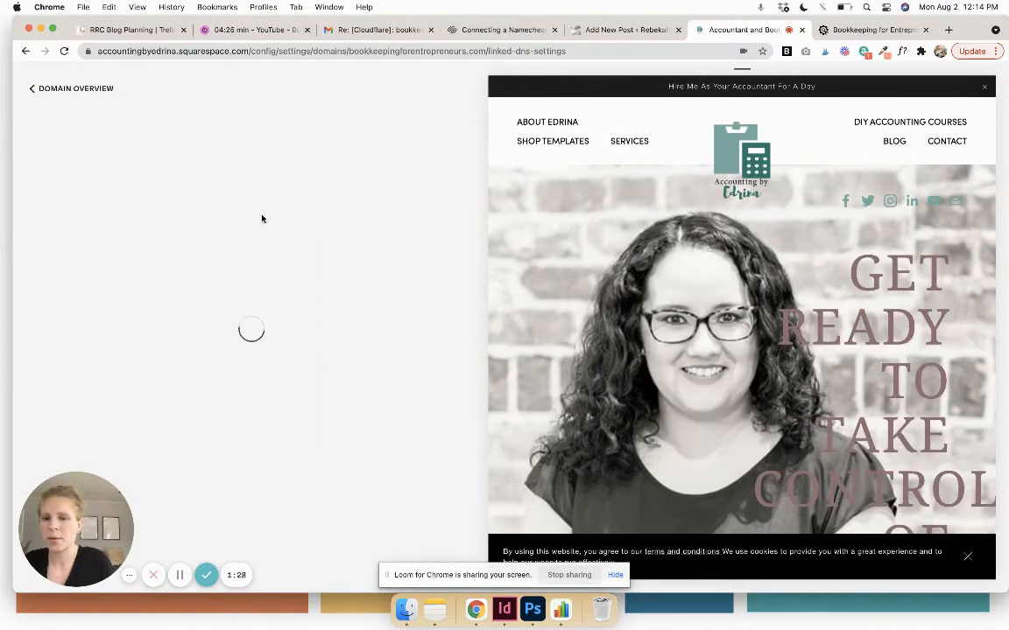
mouse_move(345, 294)
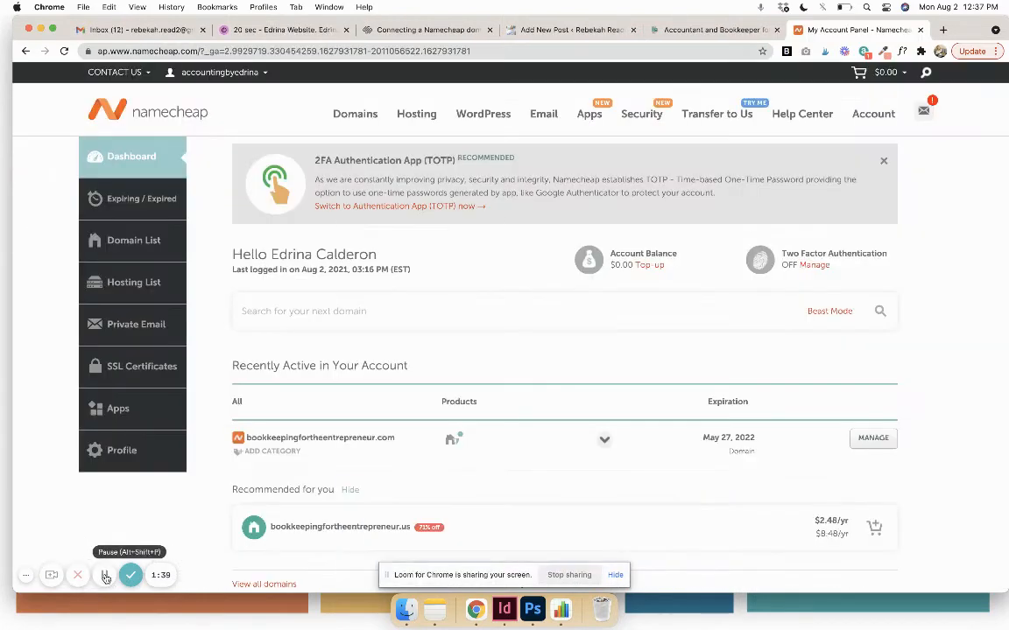
Open Namecheap's Domain List and manage bookkeepingfortheentrepreneur.com
click(133, 239)
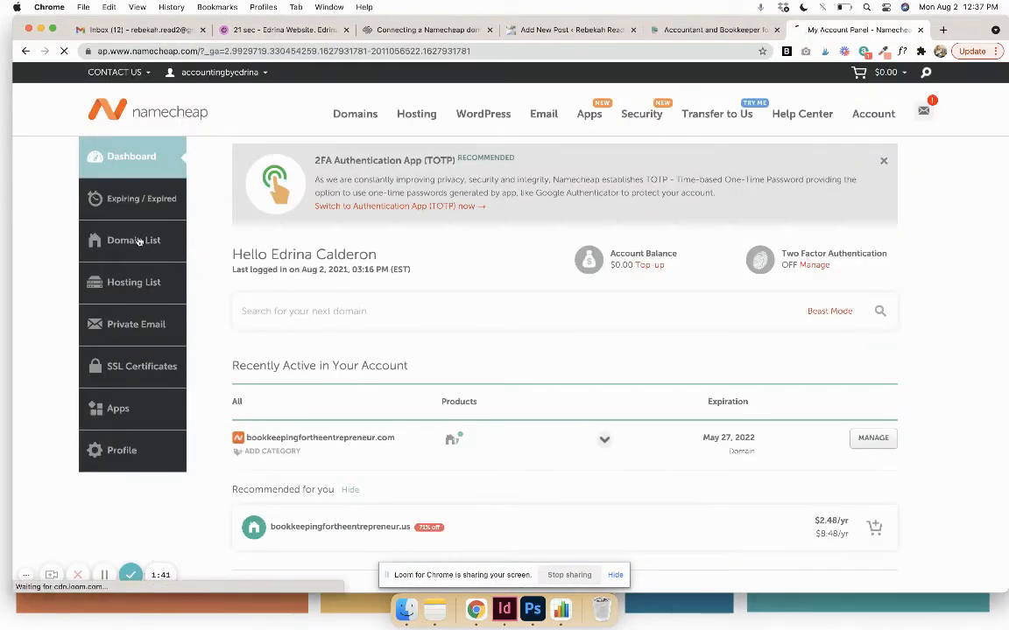
click(133, 242)
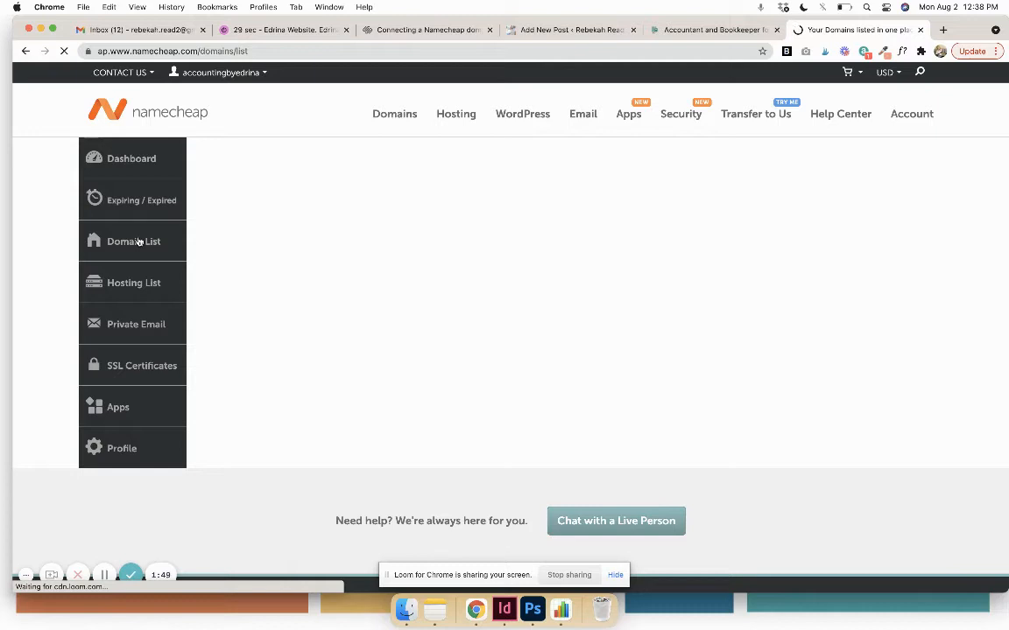
click(133, 242)
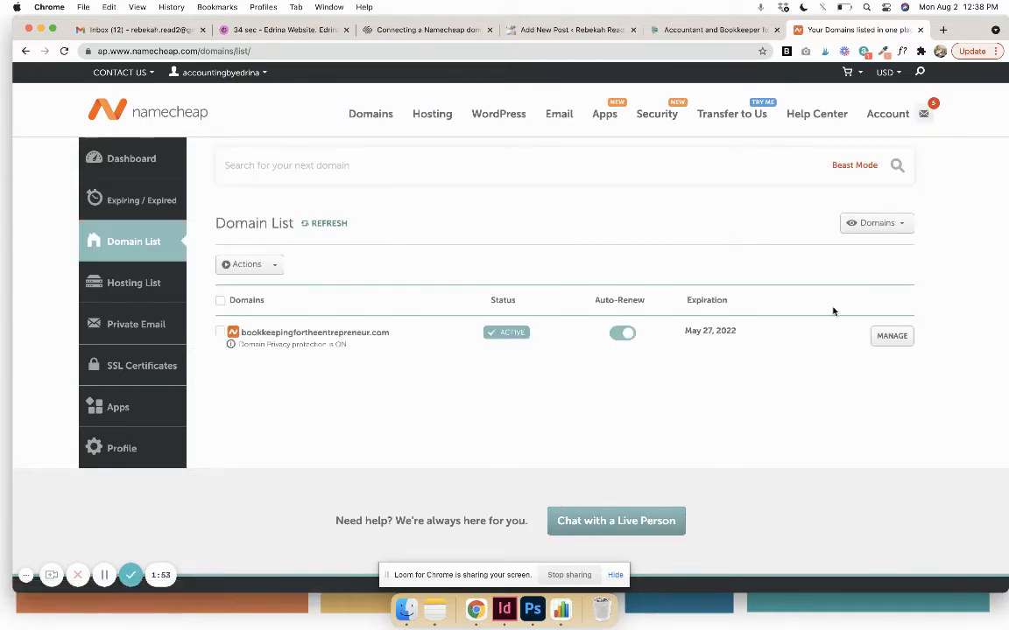
click(891, 336)
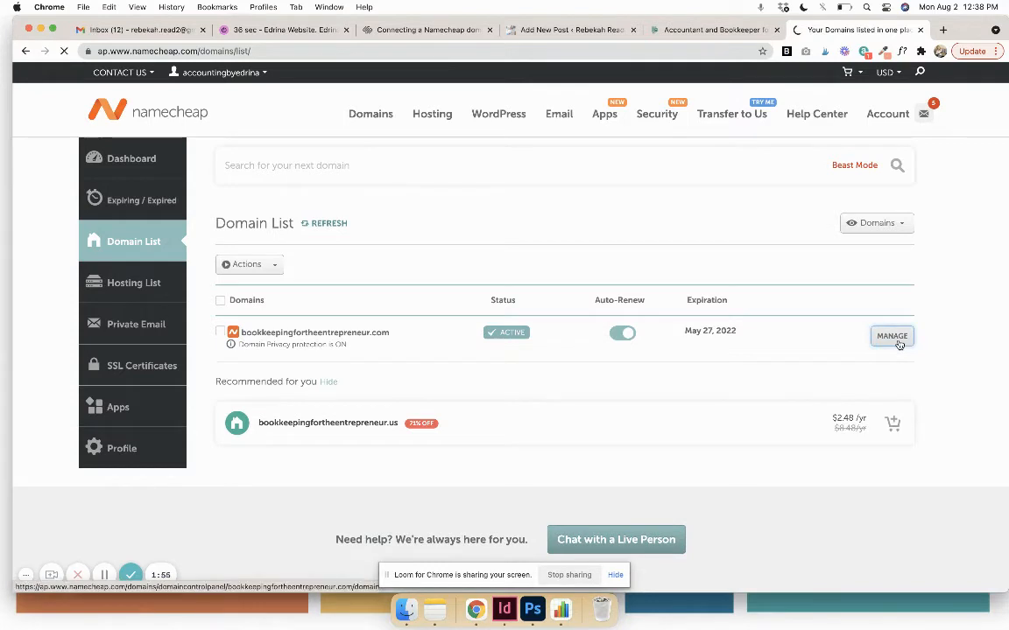
click(890, 336)
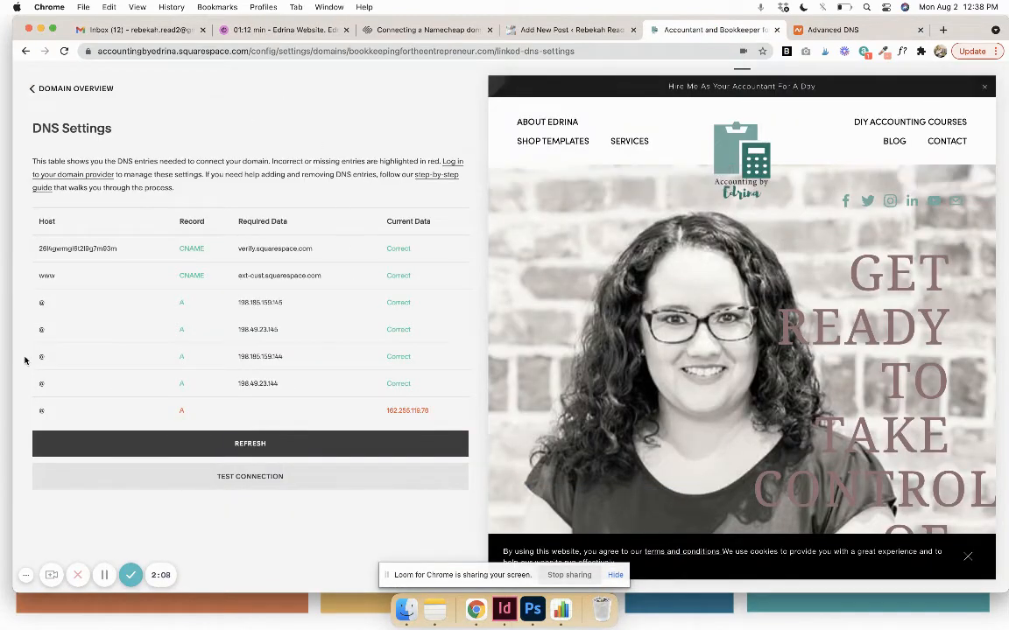
Review the Advanced DNS records, then bring up the guide's Step 3 listing the four A records
click(833, 28)
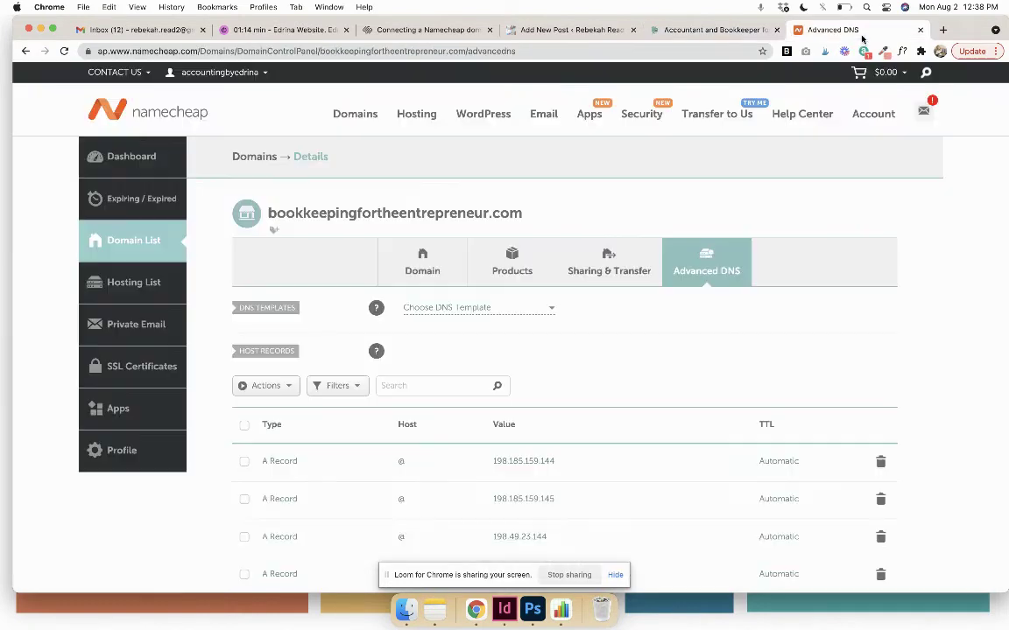
scroll(down, 3)
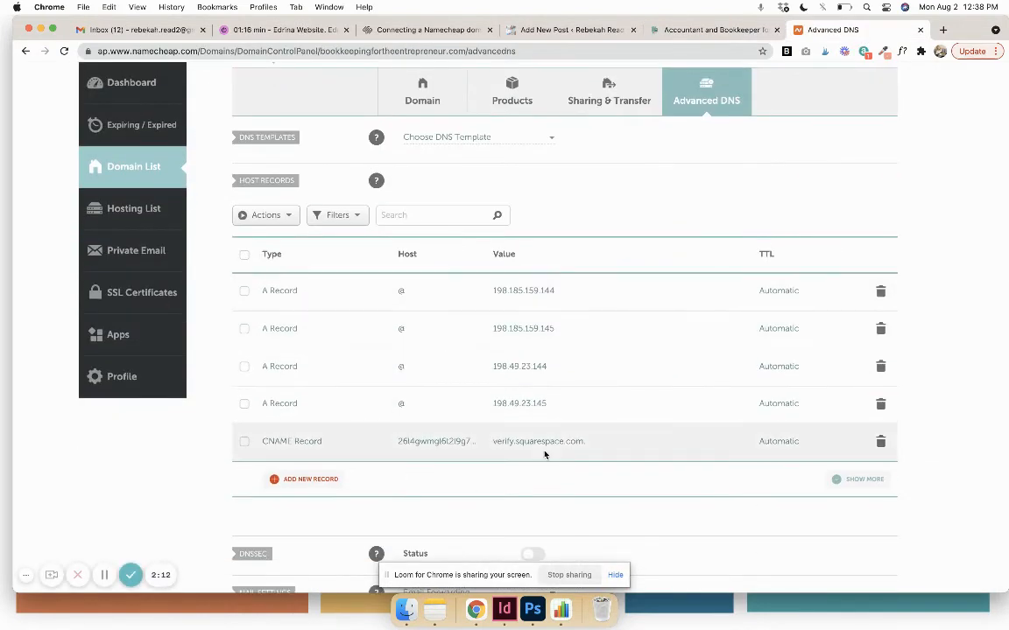
click(715, 28)
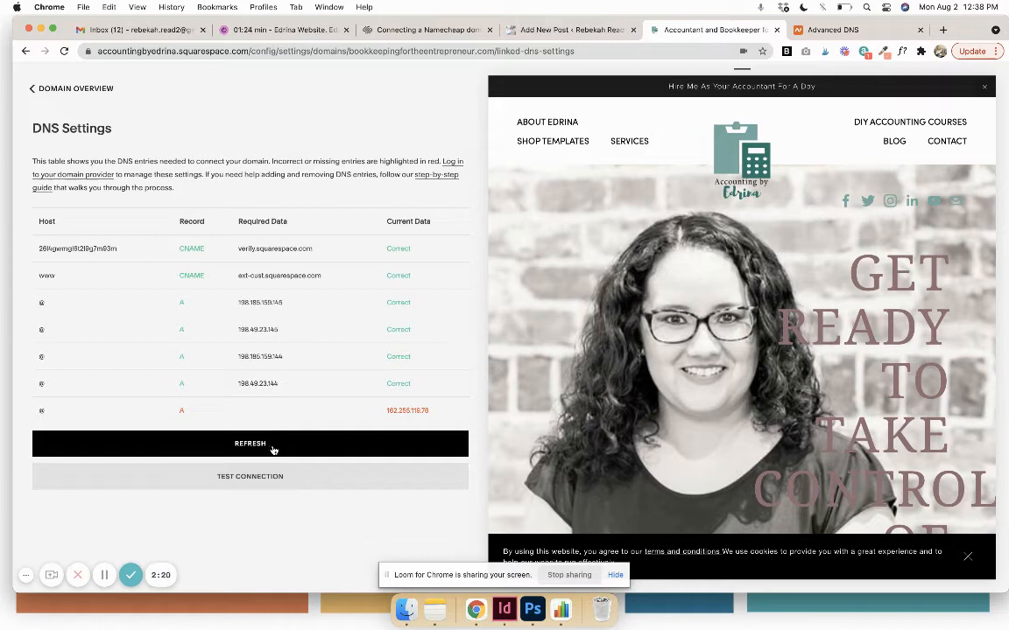
mouse_move(371, 431)
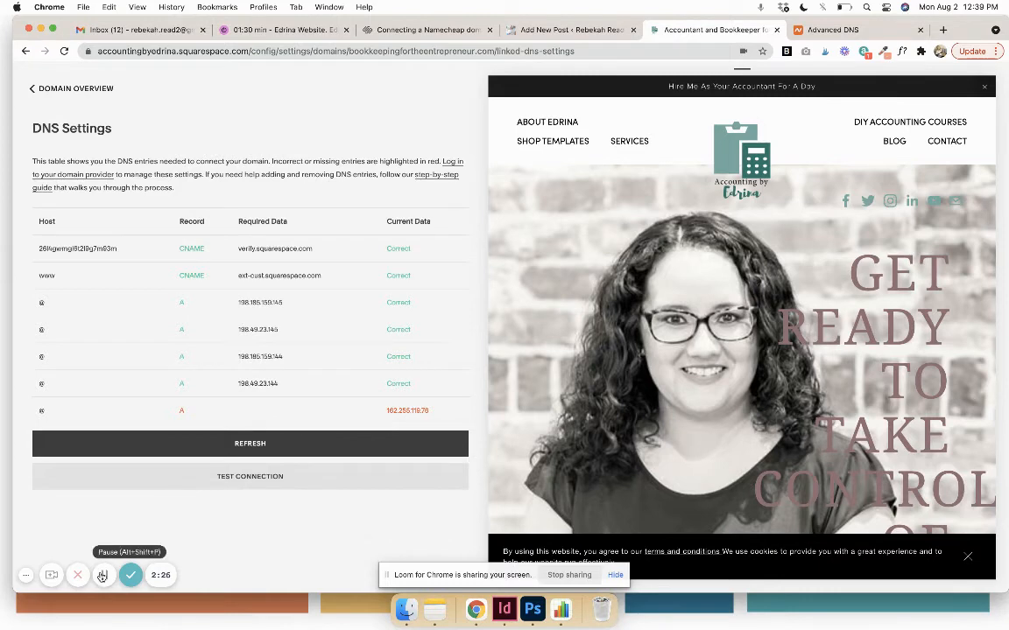
click(427, 28)
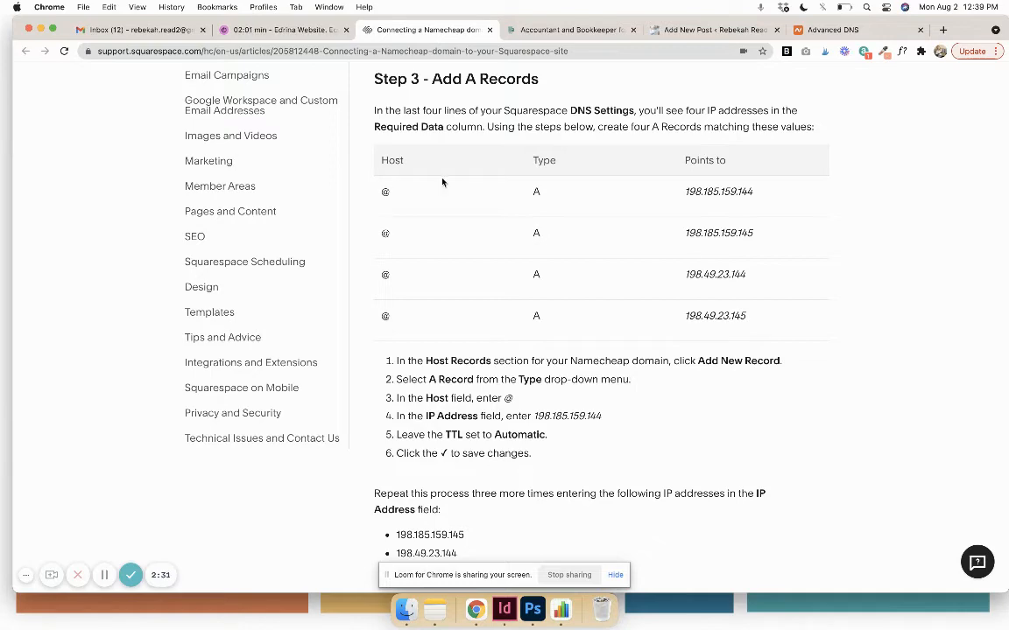
mouse_move(643, 178)
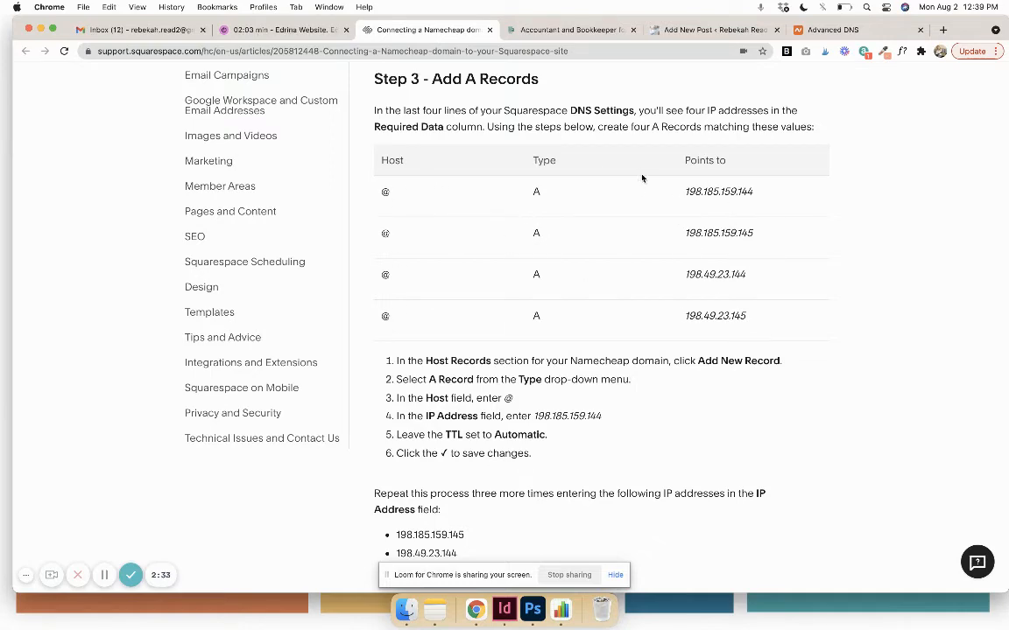
Compare Namecheap's four A records against the guide, then reach Step 4 for the www CNAME
click(574, 28)
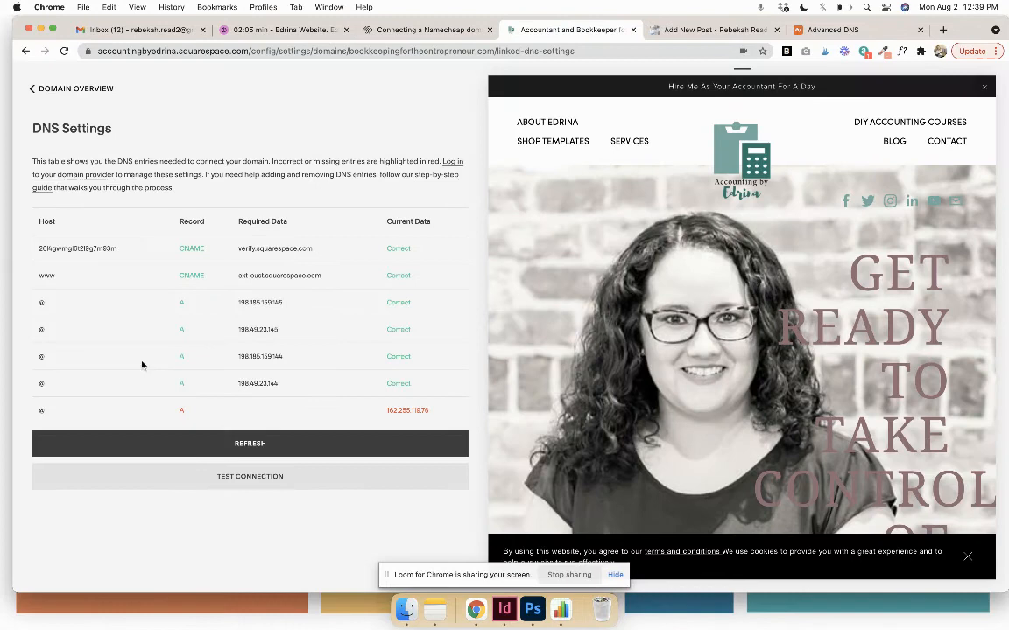
click(423, 28)
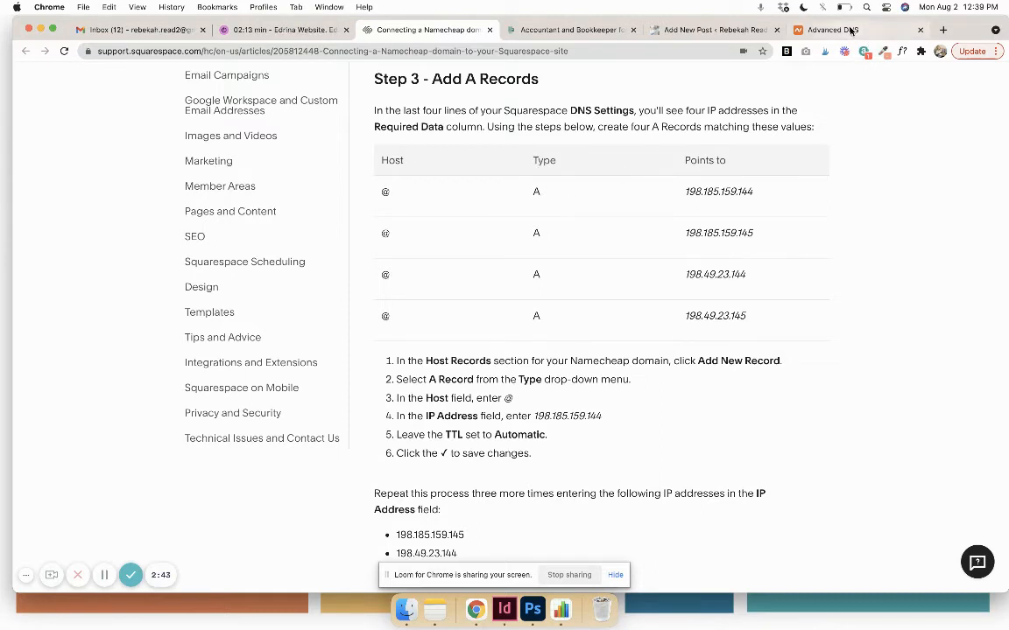
click(839, 30)
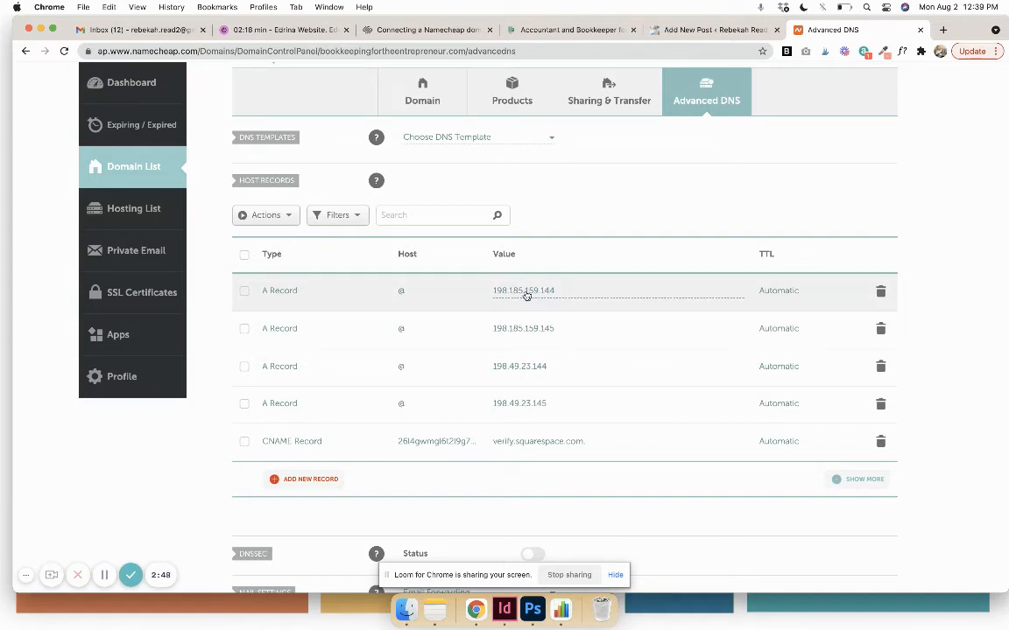
mouse_move(578, 19)
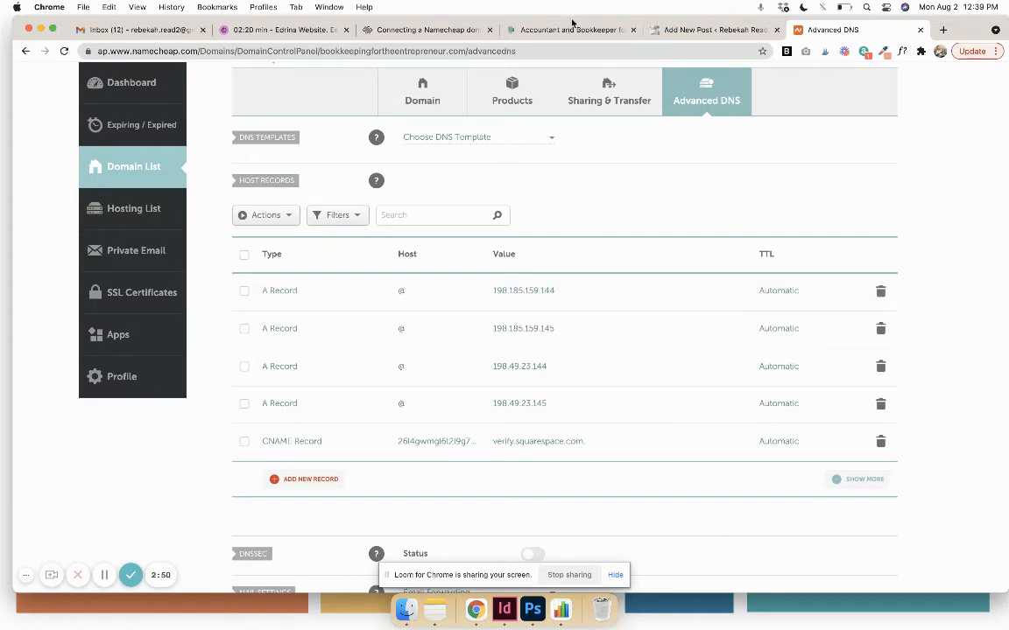
click(422, 28)
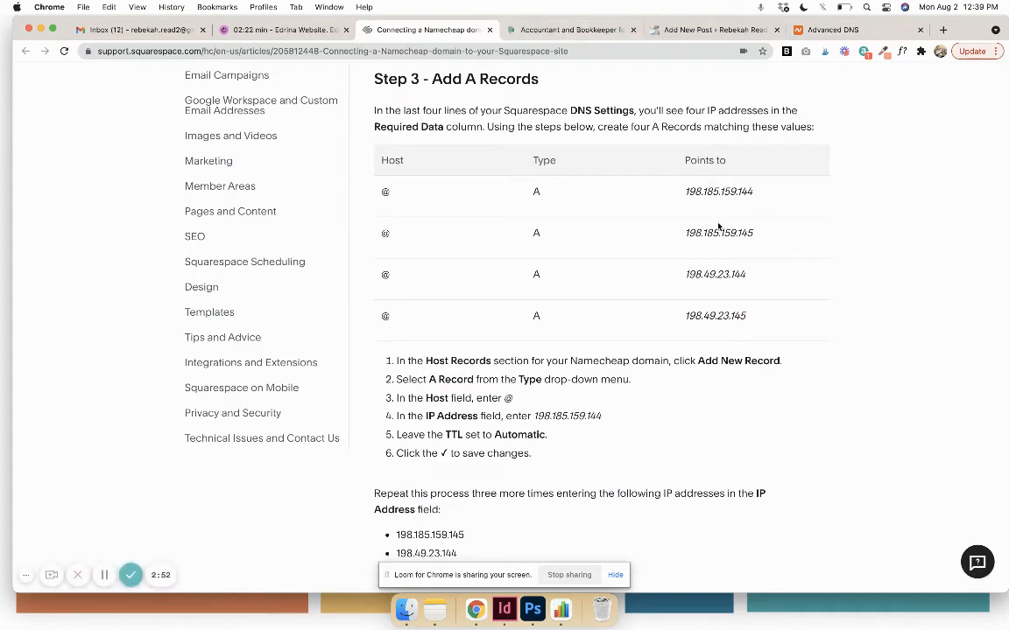
click(838, 30)
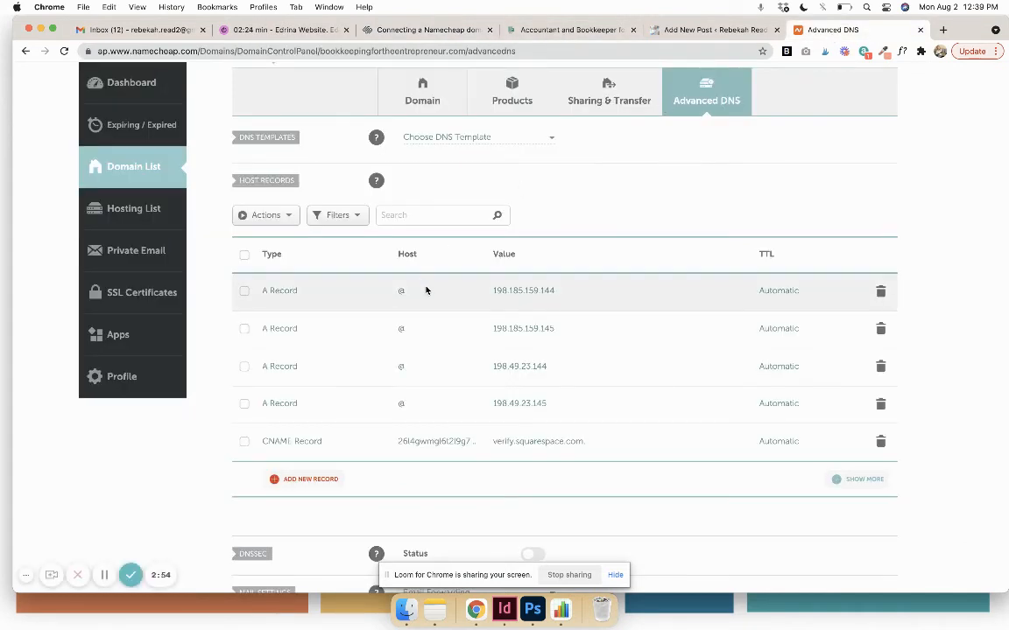
mouse_move(98, 535)
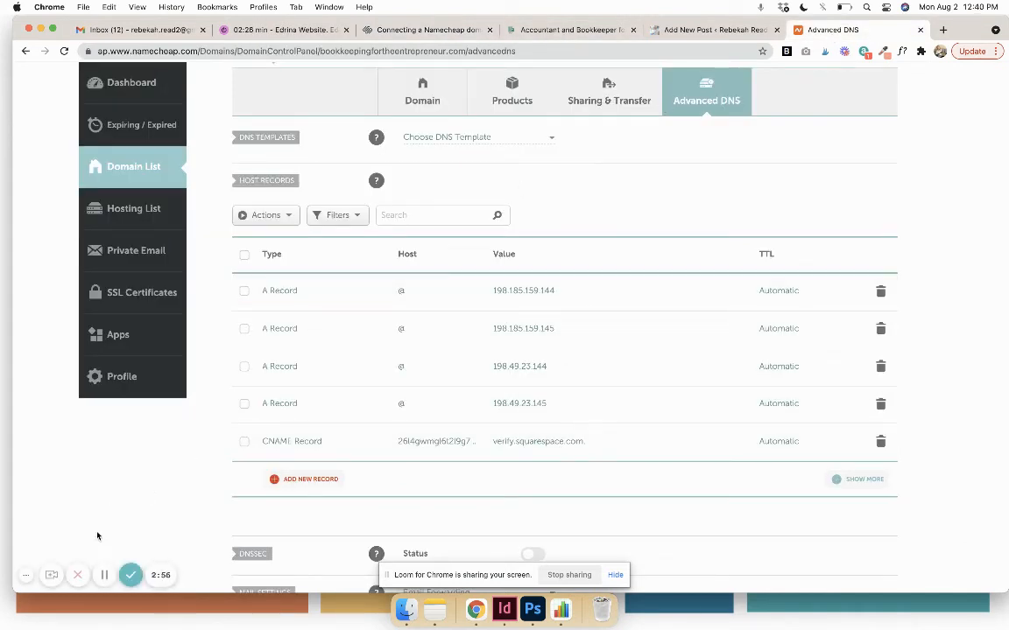
click(428, 28)
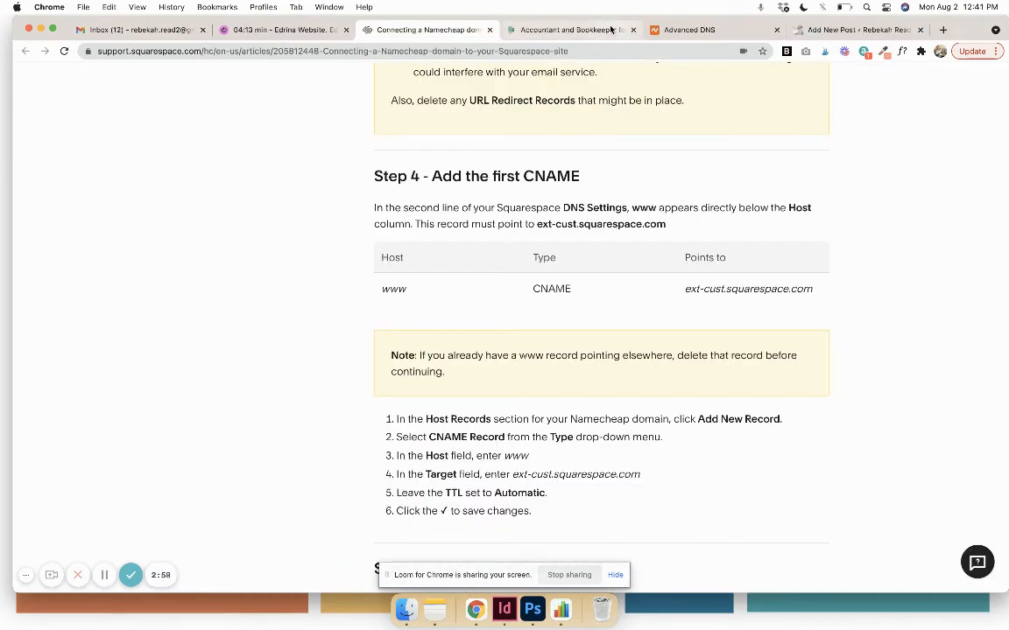
Check the www CNAME to ext-cust.squarespace.com against the guide and Squarespace DNS settings
click(570, 28)
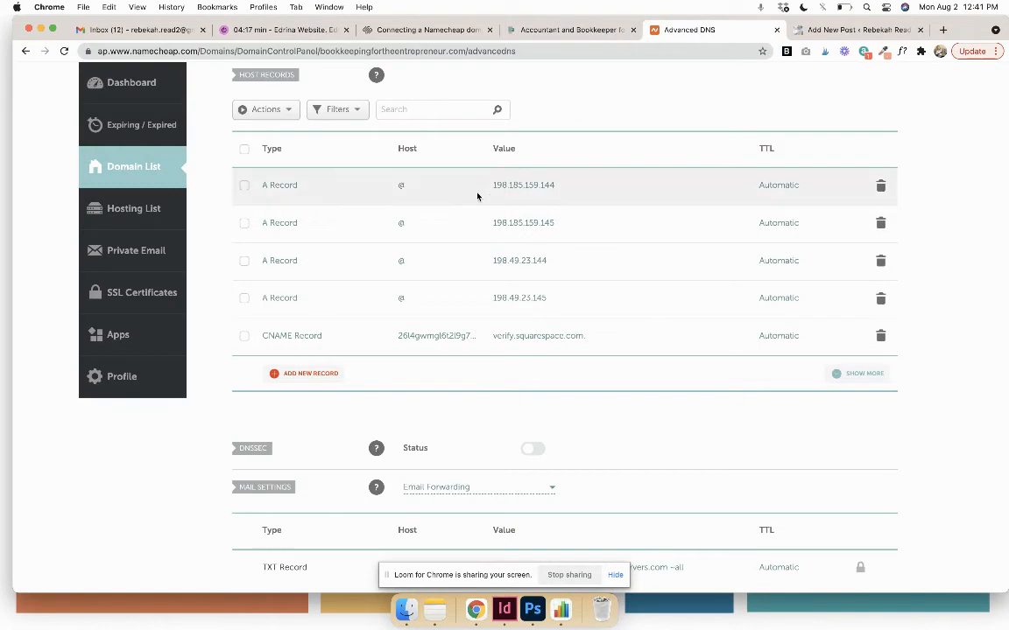
mouse_move(570, 28)
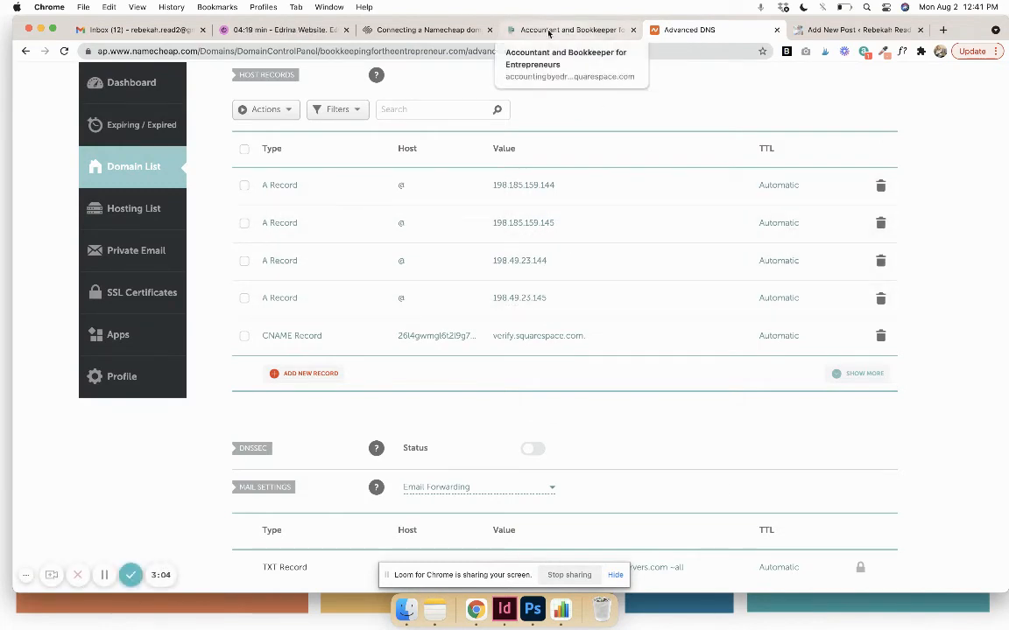
click(427, 28)
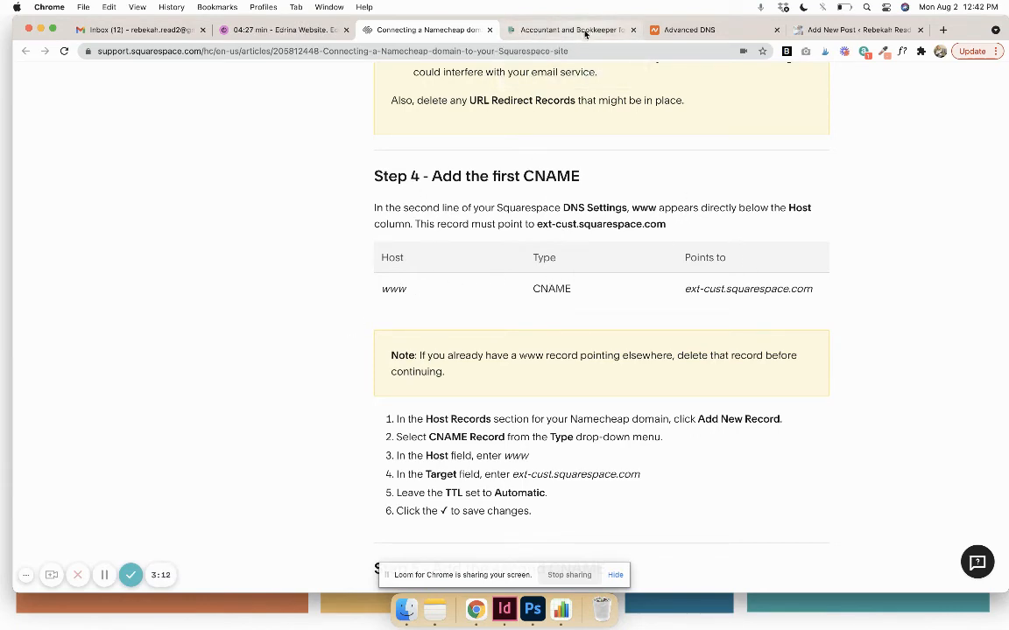
click(578, 28)
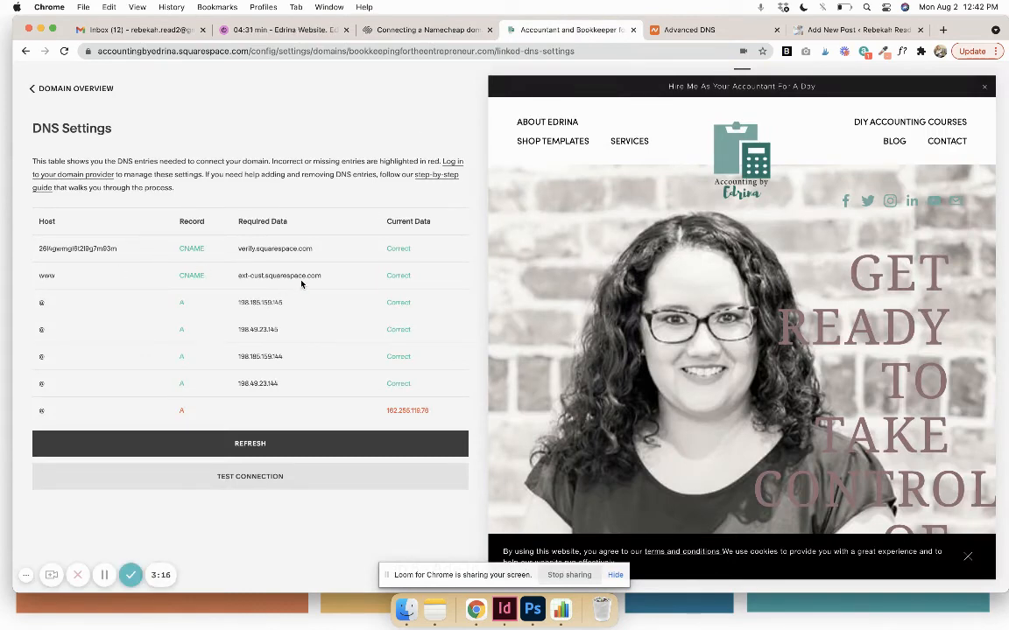
click(690, 28)
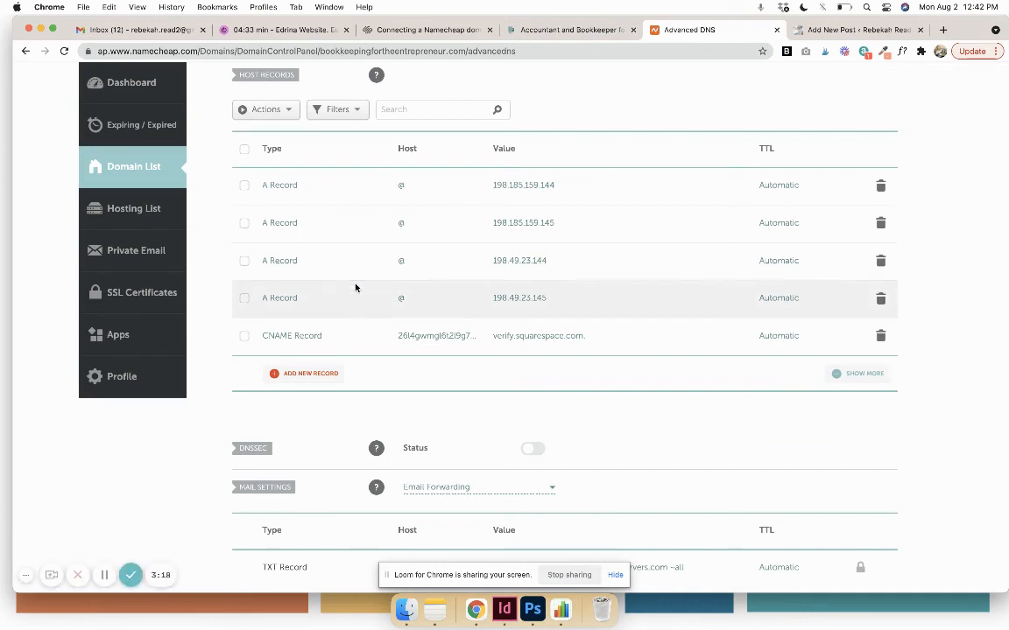
mouse_move(287, 343)
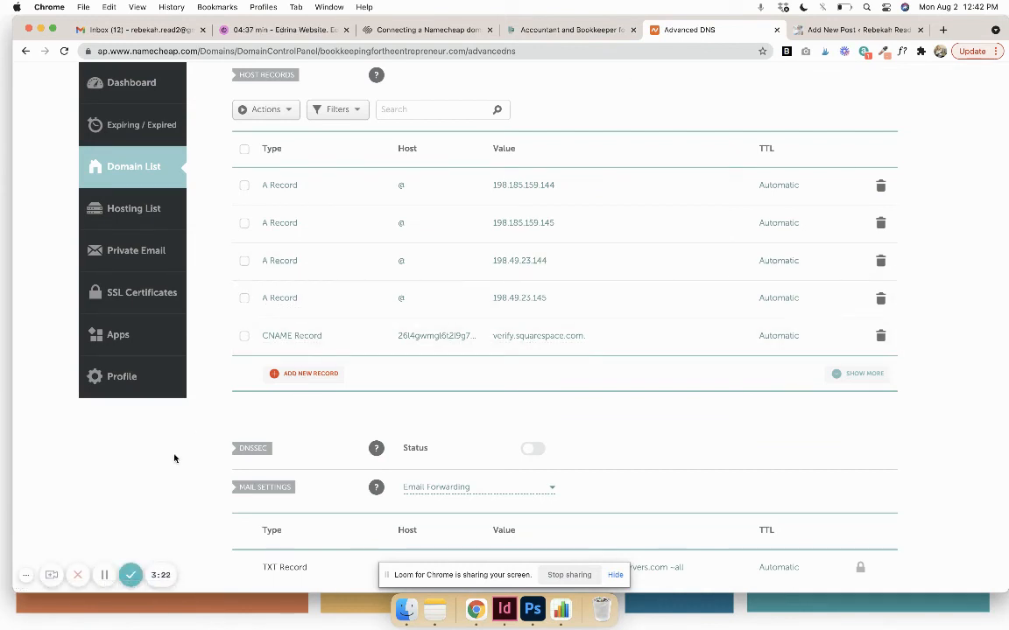
Add the www CNAME in Namecheap and confirm Squarespace marks both CNAME records correct
click(560, 28)
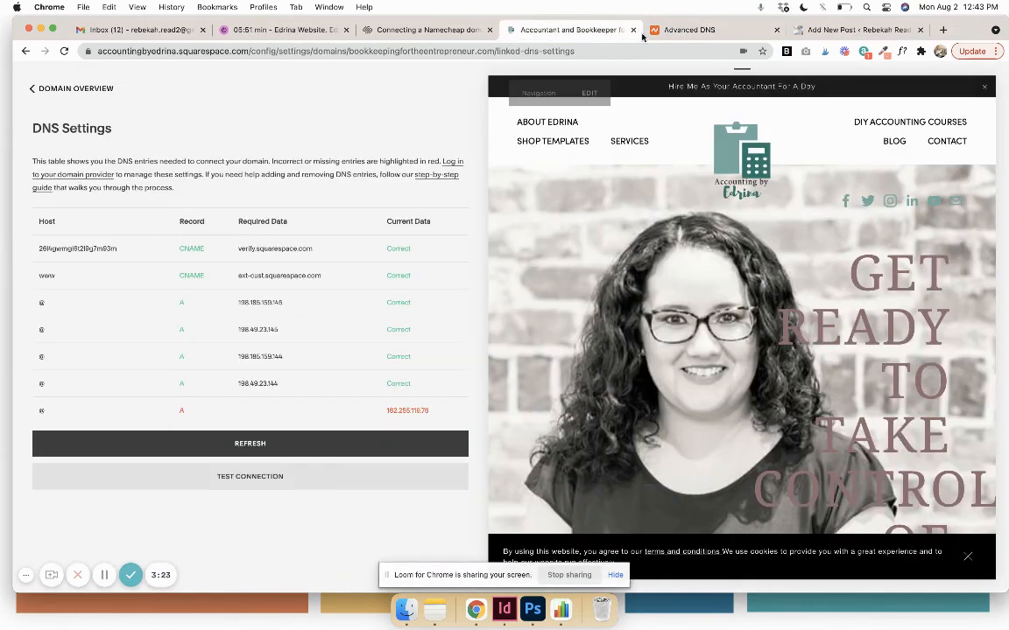
click(696, 28)
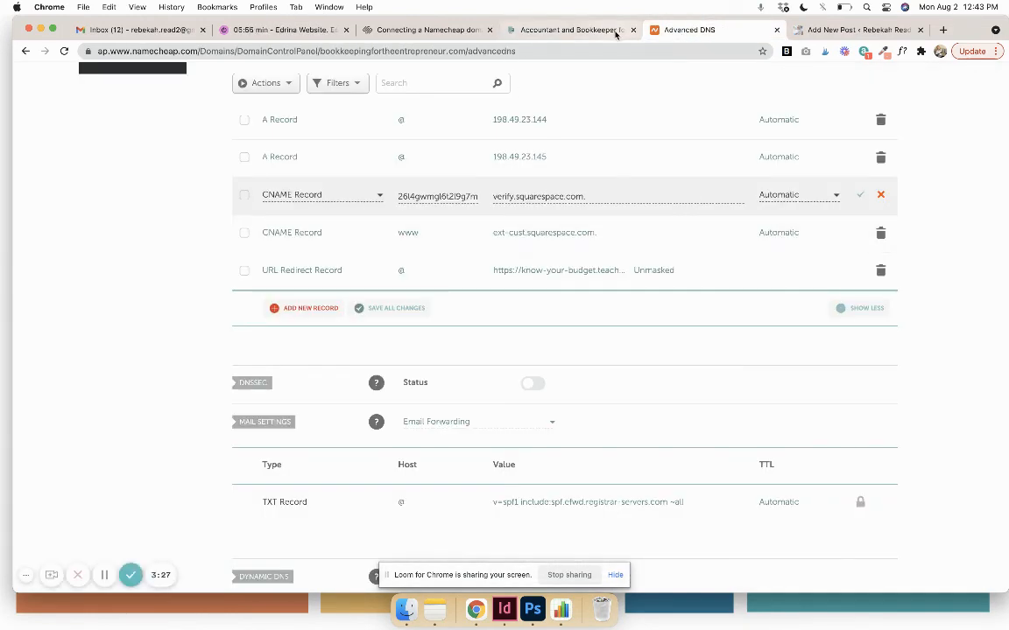
click(569, 28)
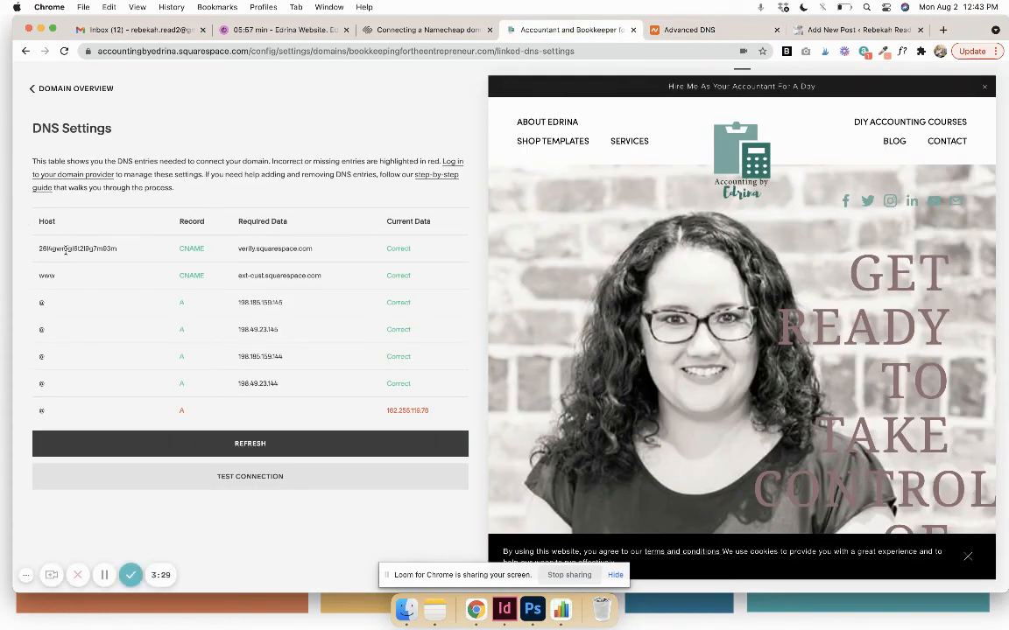
double_click(77, 249)
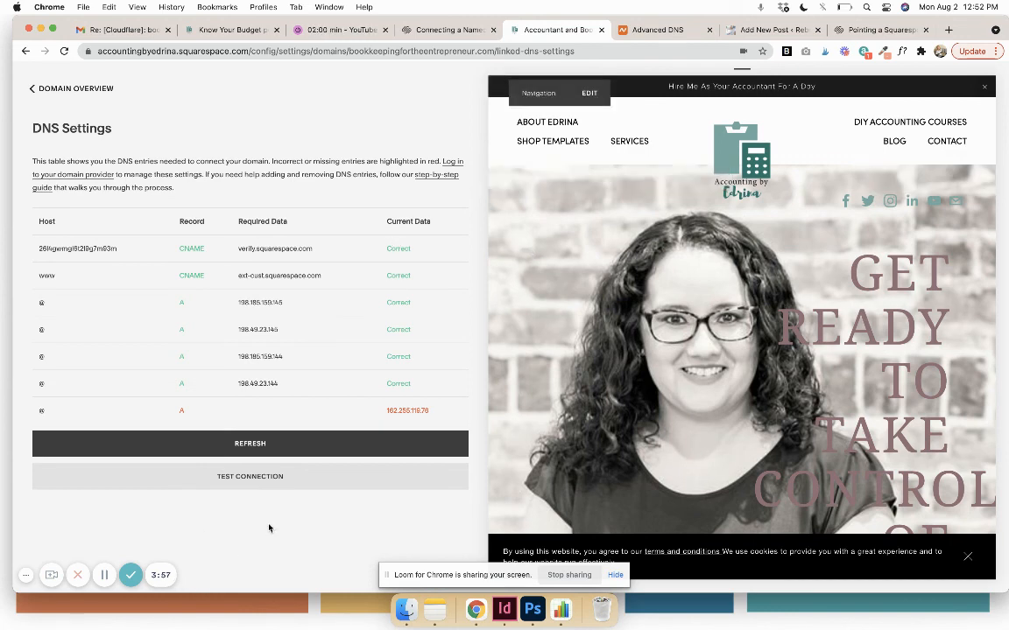
mouse_move(177, 529)
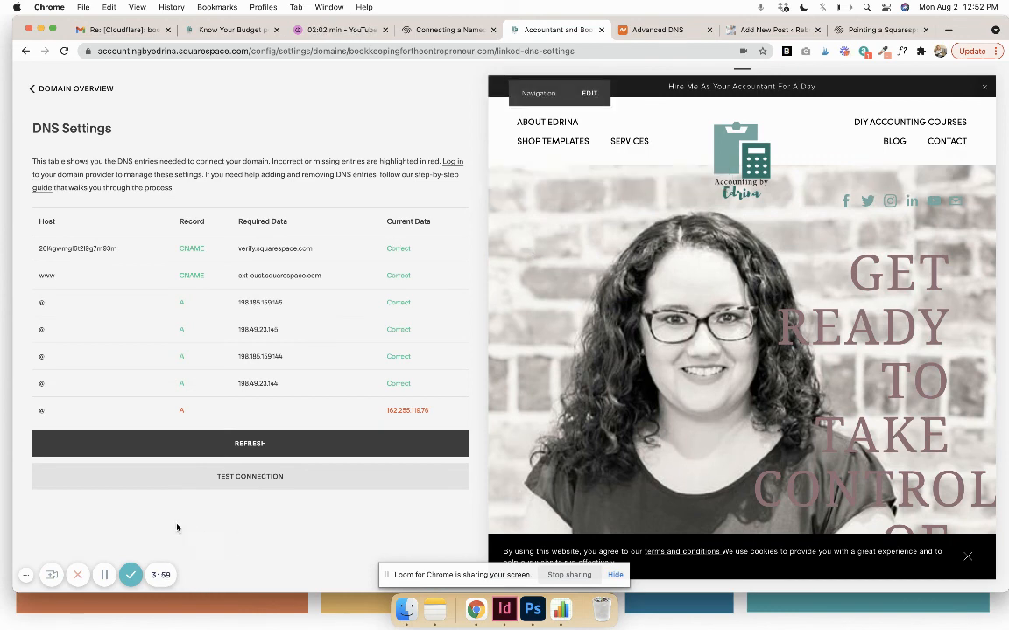